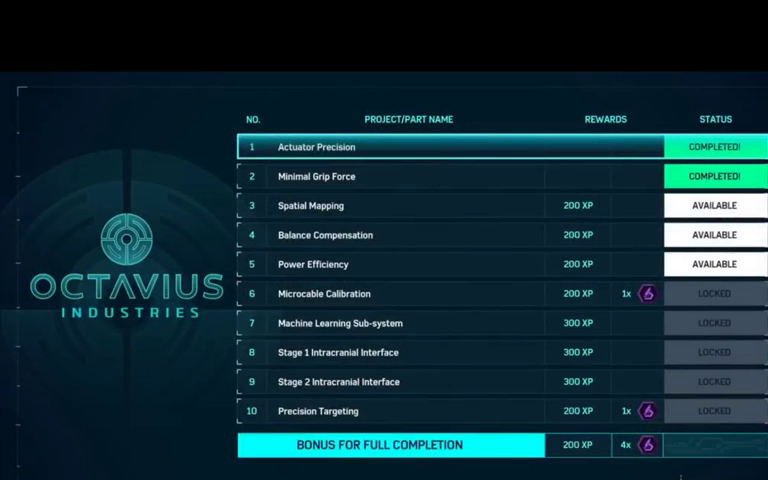
- Return to the Octavius Industries board so Spatial Mapping shows COMPLETED!
{"action": "left_click", "coordinate": [310, 205]}
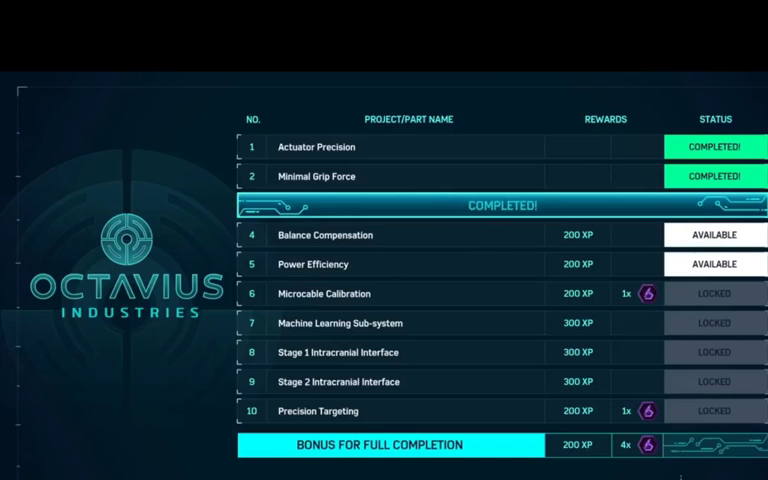
- Select the next research project to open the Unknown Substance Absorption pattern puzzle
{"action": "left_click", "coordinate": [714, 235]}
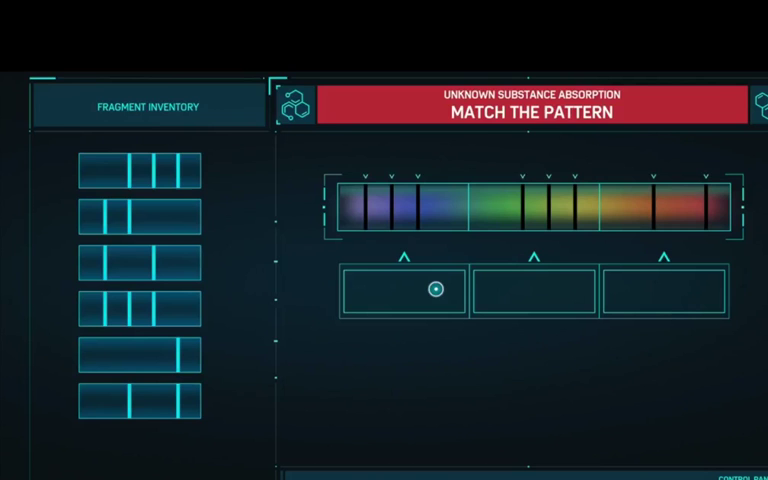
- Advance to the stacked-fragments puzzle and dismiss the stacking tip
{"action": "left_click", "coordinate": [139, 172]}
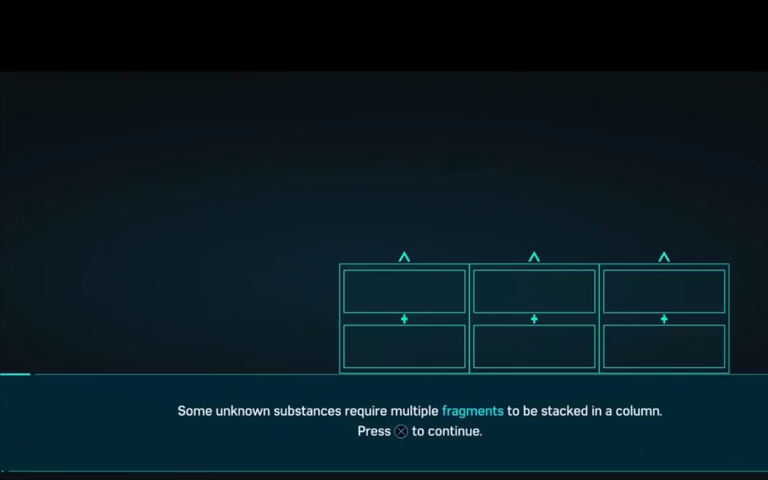
{"action": "key", "text": "x"}
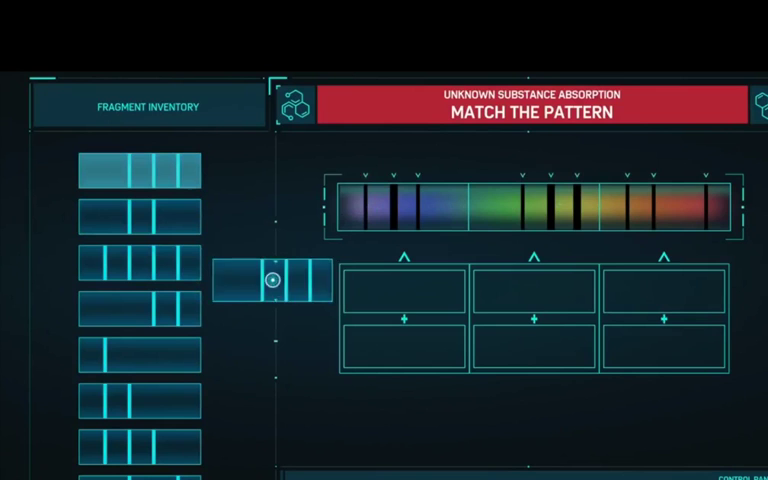
- Place fragments into the stacked slots, finishing with the middle lower slot
{"action": "left_click_drag", "start_coordinate": [270, 278], "coordinate": [340, 387]}
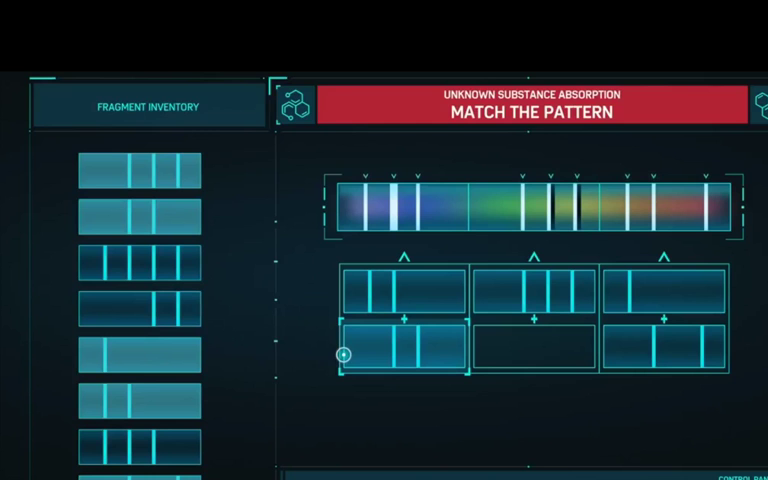
{"action": "left_click", "coordinate": [505, 360]}
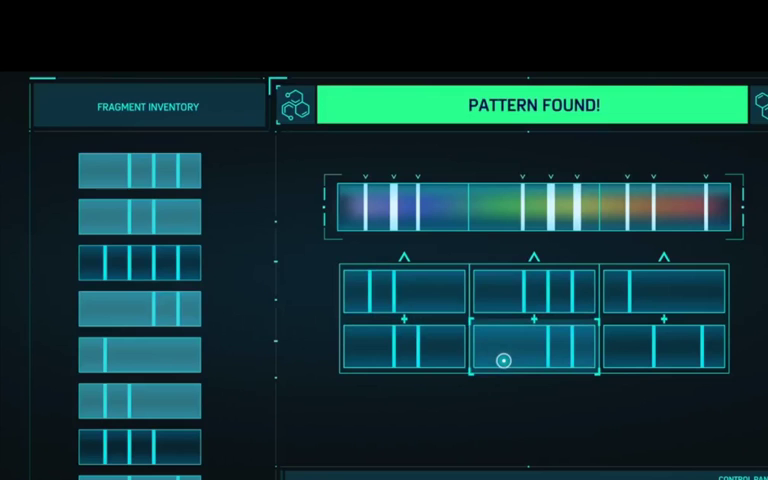